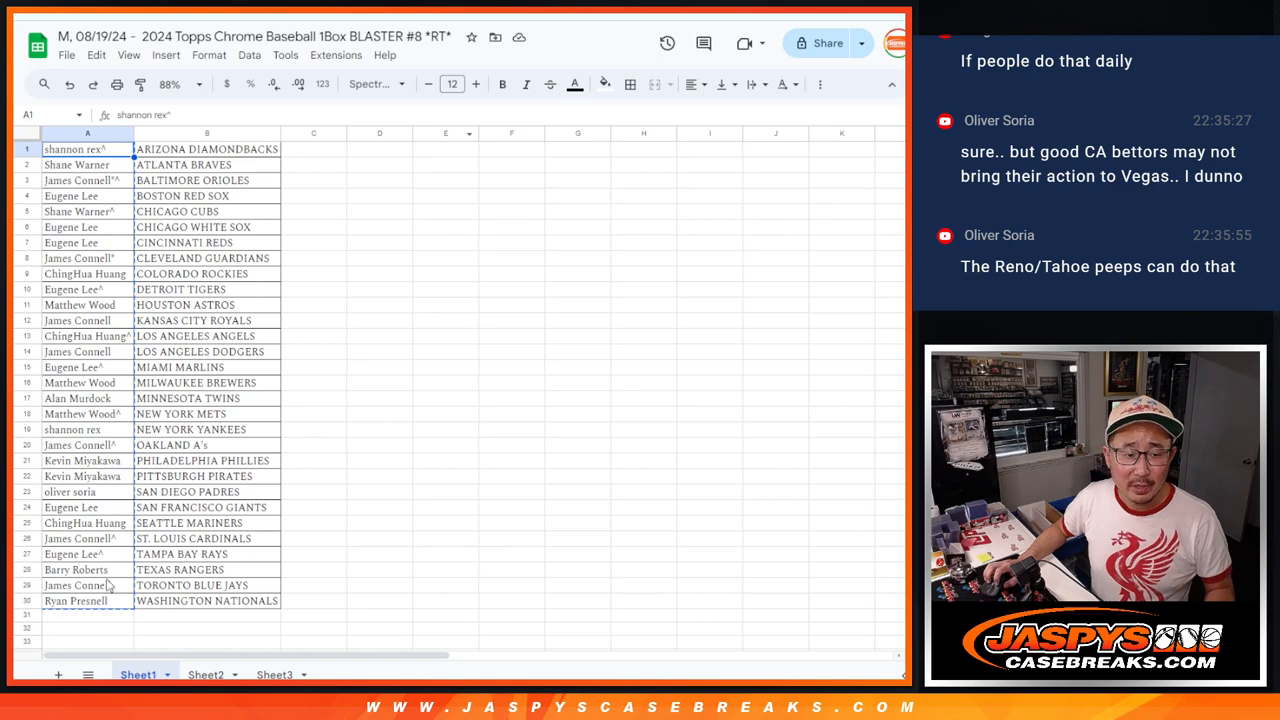
Step: Select the thirty participant names in A1:A30 on Sheet1 for copying
{"action": "left_click_drag", "start_coordinate": [87, 149], "coordinate": [87, 601]}
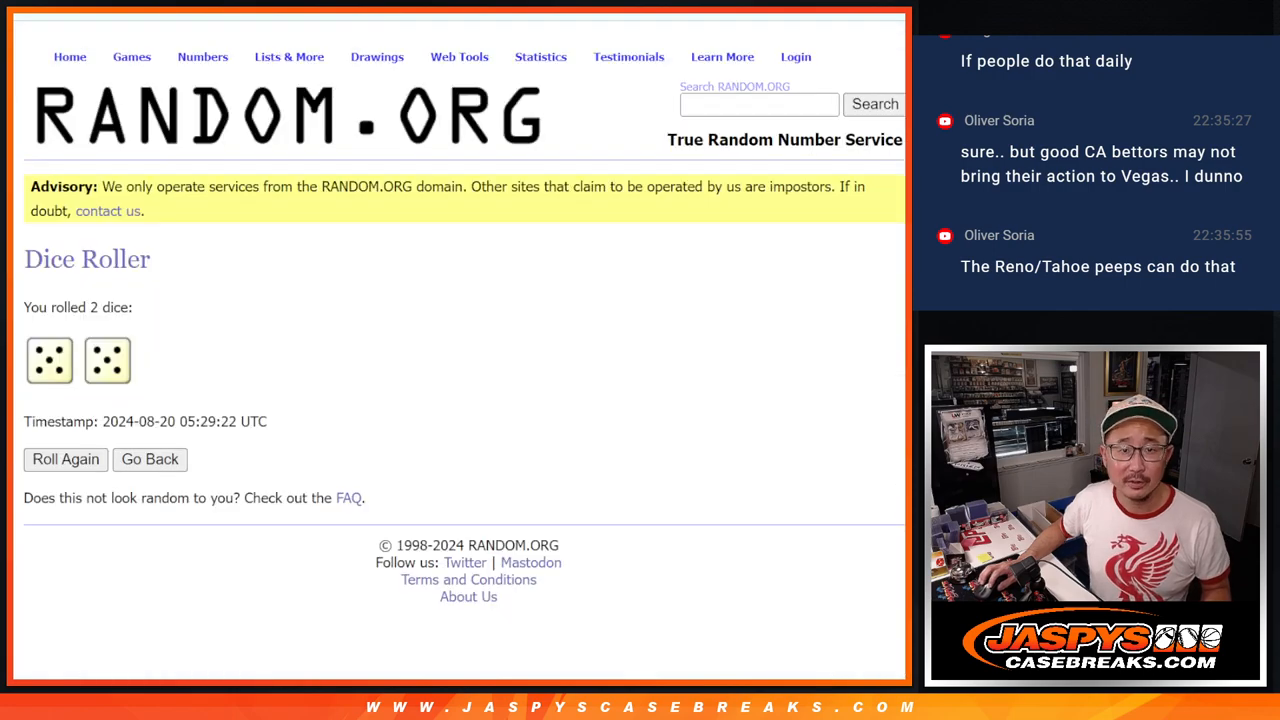
Step: Roll the two dice again on RANDOM.ORG to set the shuffle count
{"action": "left_click", "coordinate": [149, 459]}
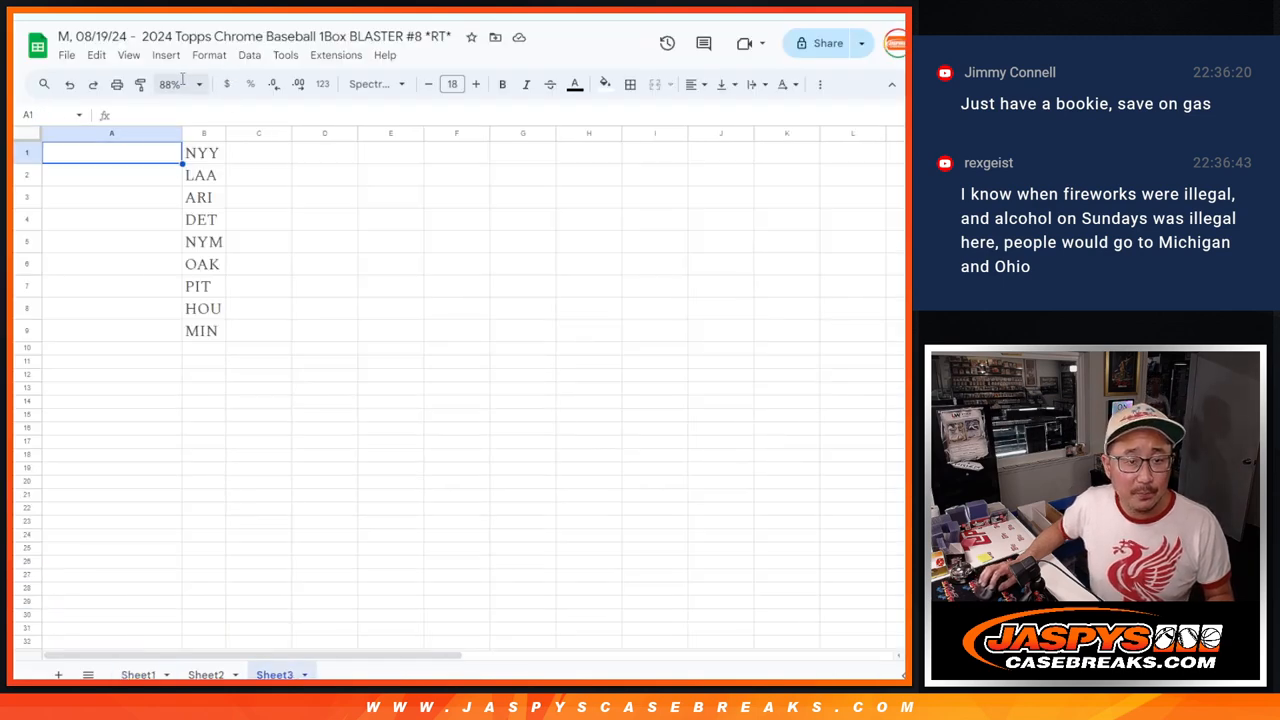
Step: Switch to RANDOM.ORG's List Randomizer page holding the participant names
{"action": "left_click", "coordinate": [170, 84]}
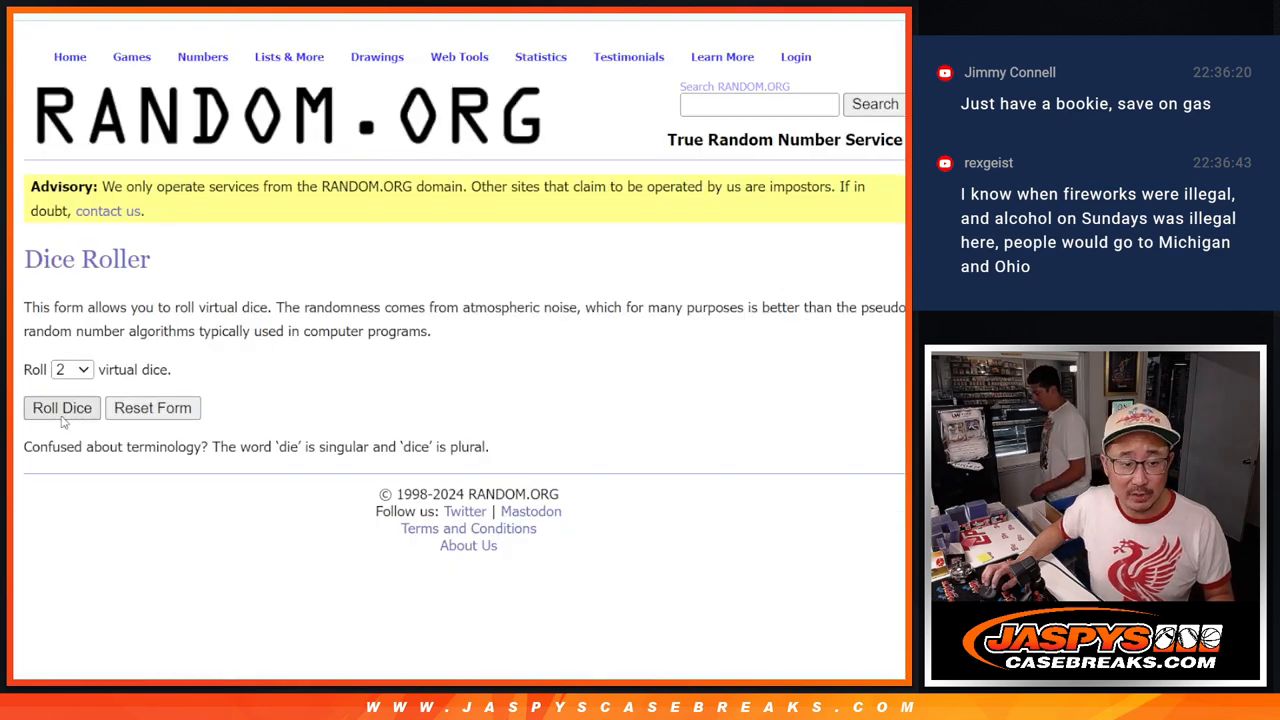
{"action": "left_click", "coordinate": [62, 407]}
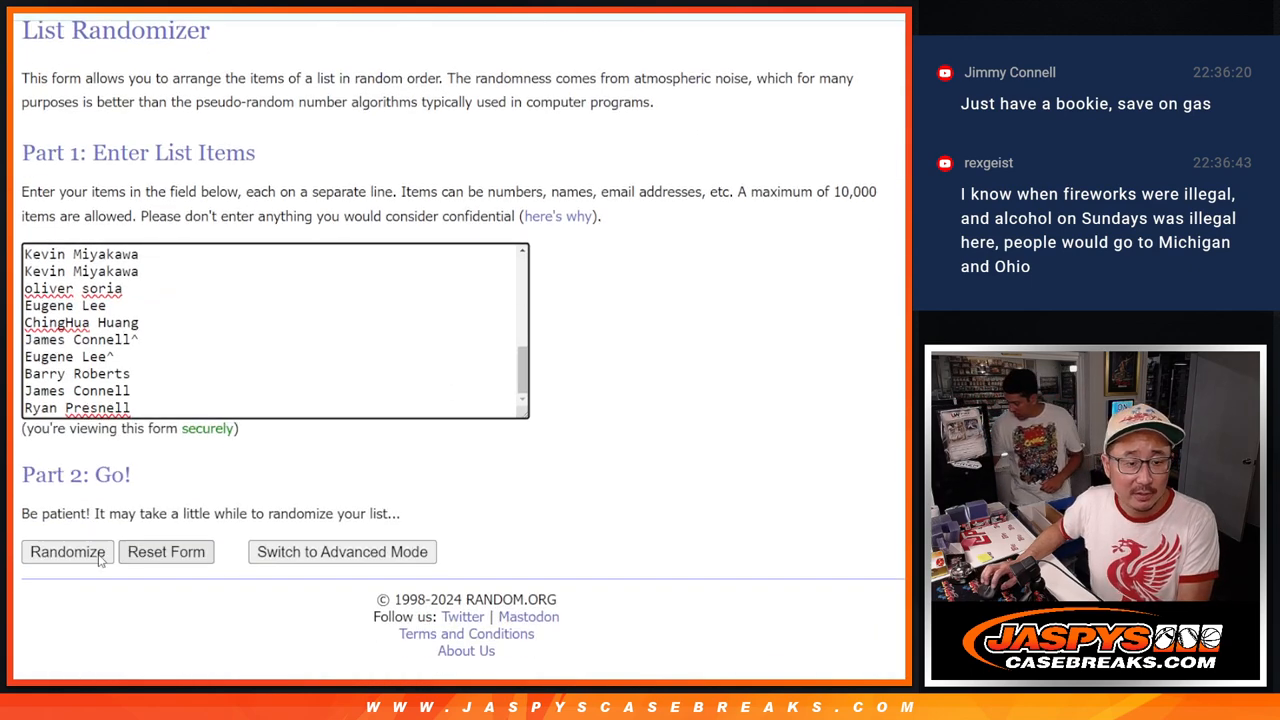
Step: Randomize the 30-name list and select the top nine names of the final order
{"action": "left_click", "coordinate": [67, 552]}
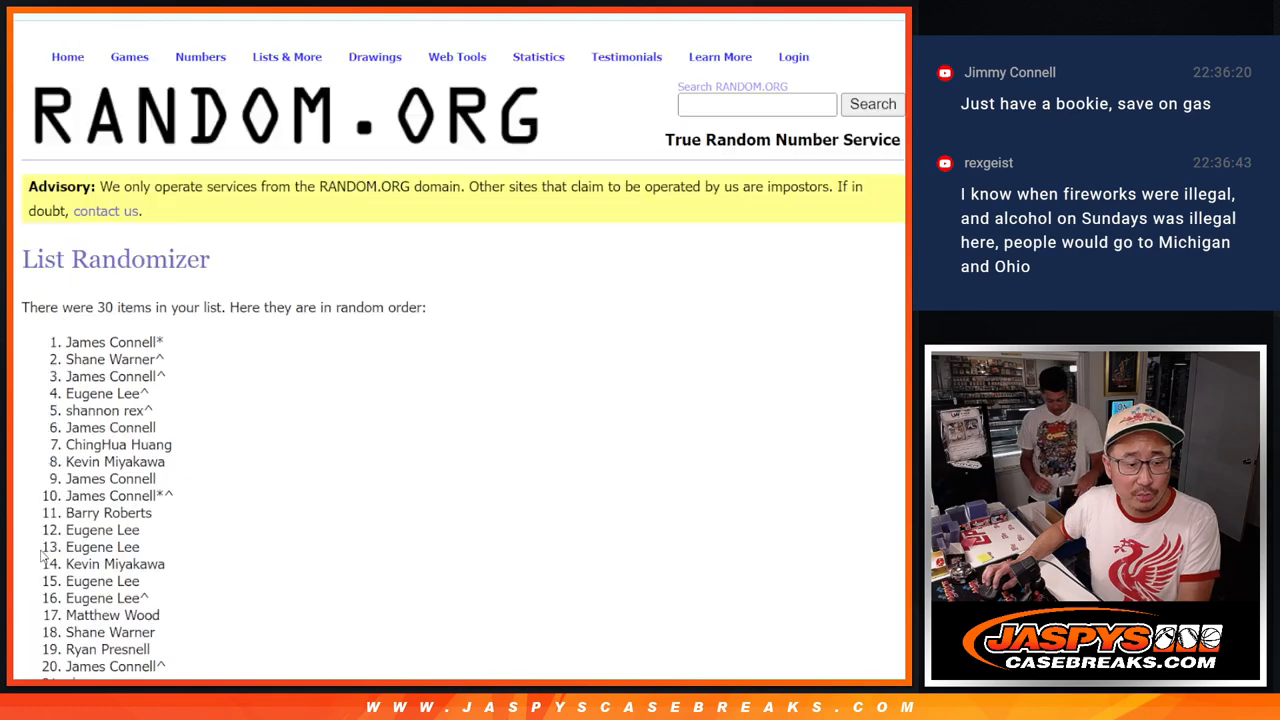
{"action": "scroll", "scroll_direction": "down", "scroll_amount": 3}
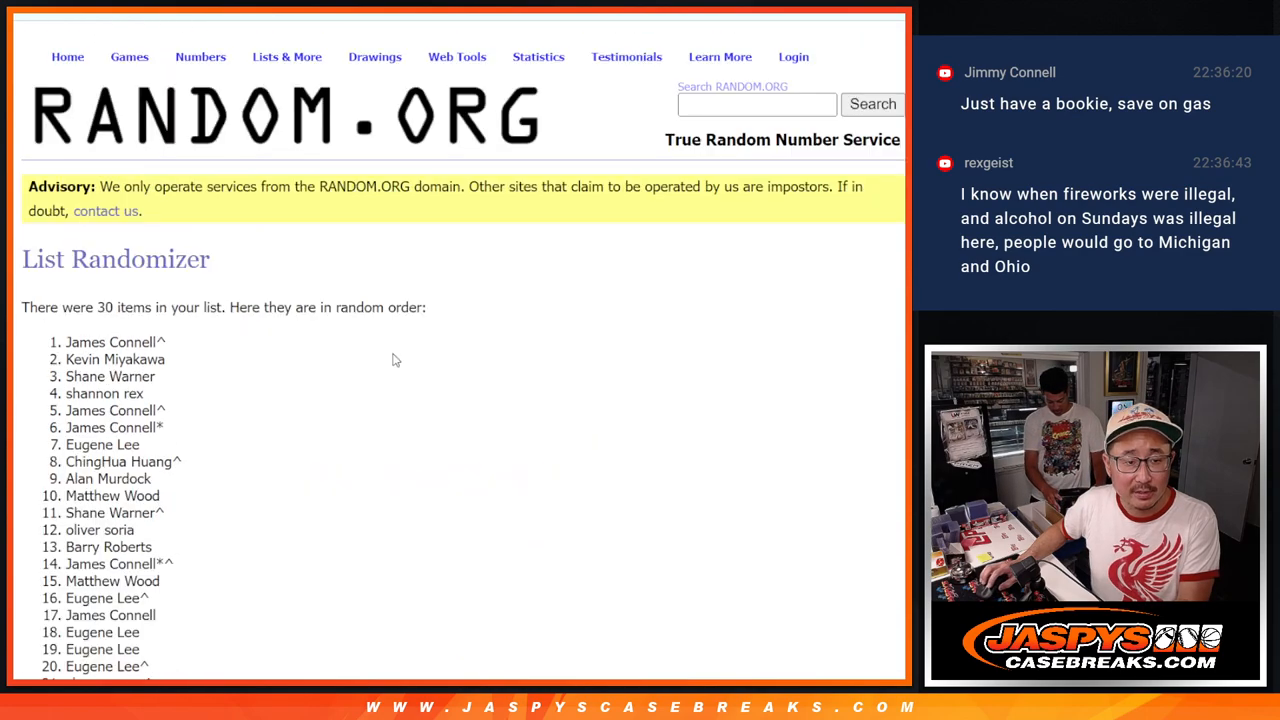
{"action": "scroll", "scroll_direction": "down", "scroll_amount": 3}
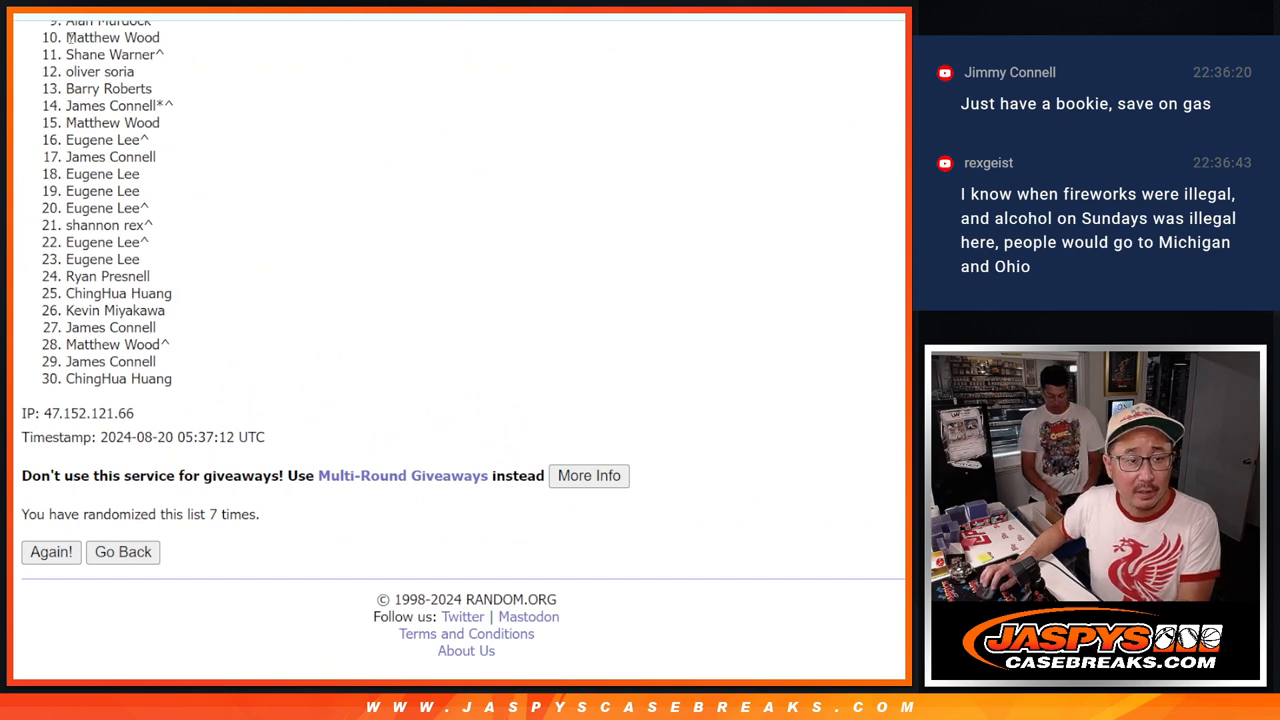
{"action": "left_click_drag", "start_coordinate": [70, 37], "coordinate": [170, 378]}
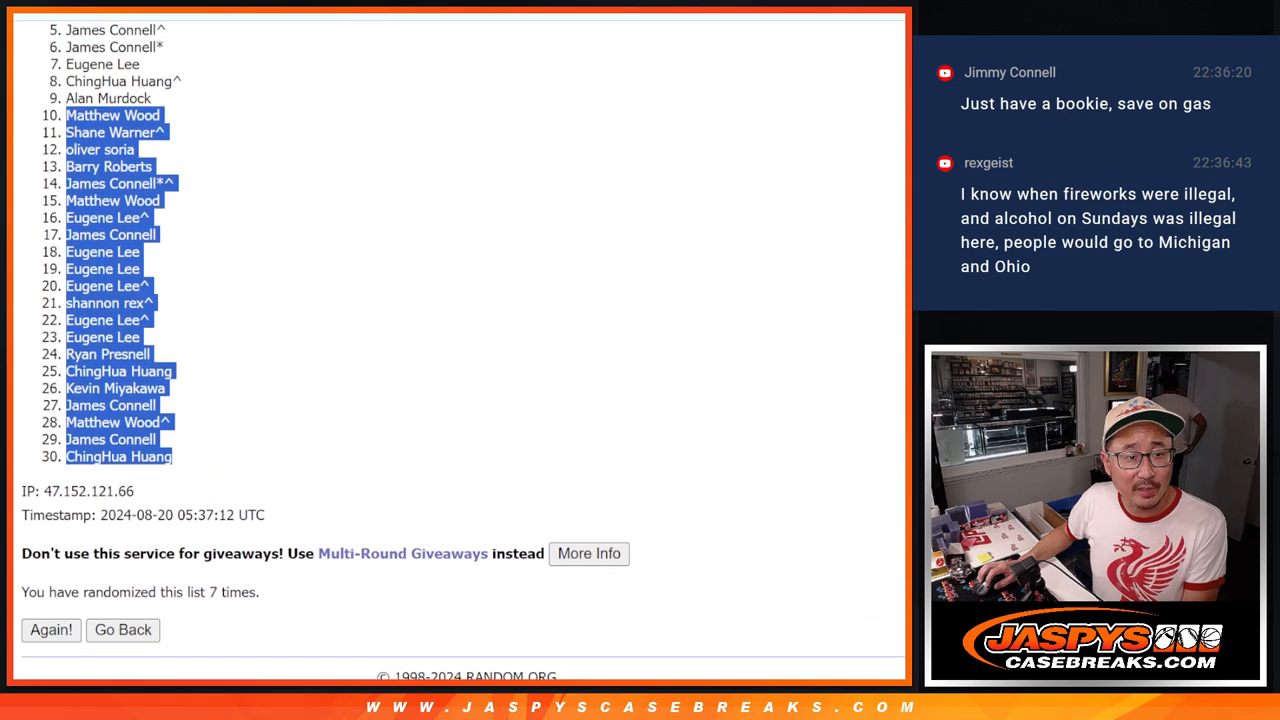
{"action": "scroll", "scroll_direction": "up", "scroll_amount": 3}
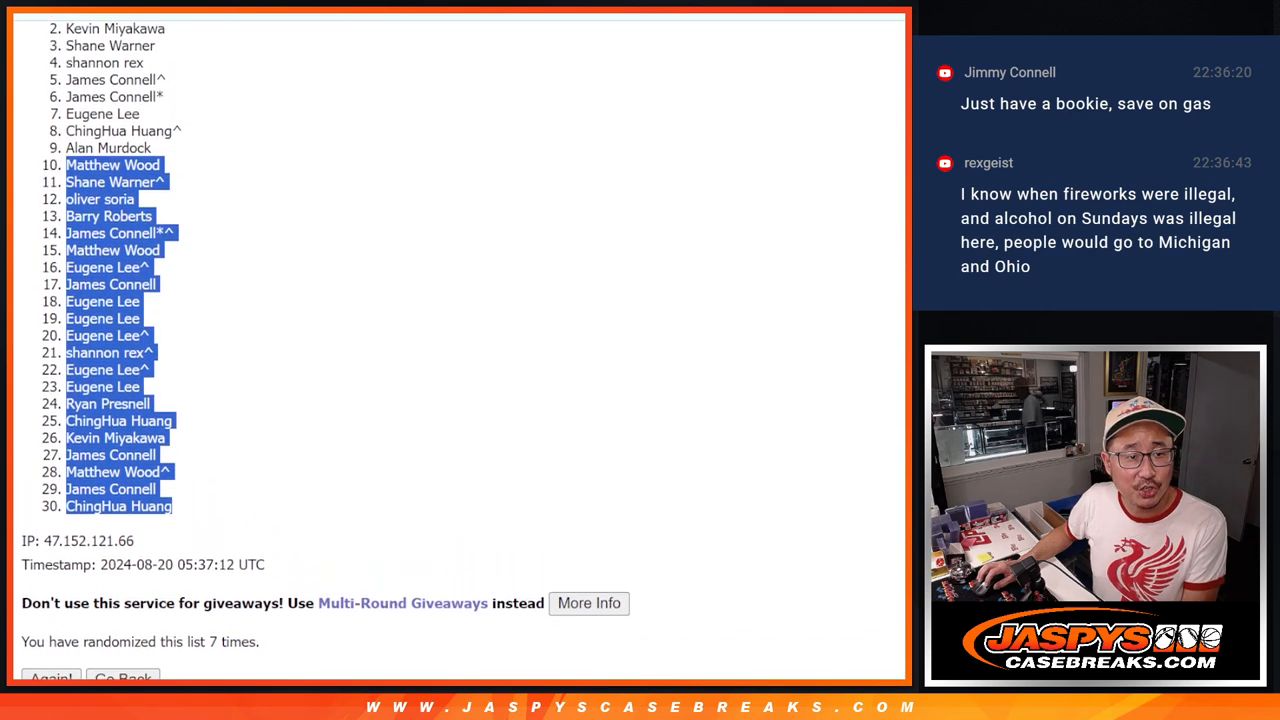
{"action": "scroll", "scroll_direction": "up", "scroll_amount": 3}
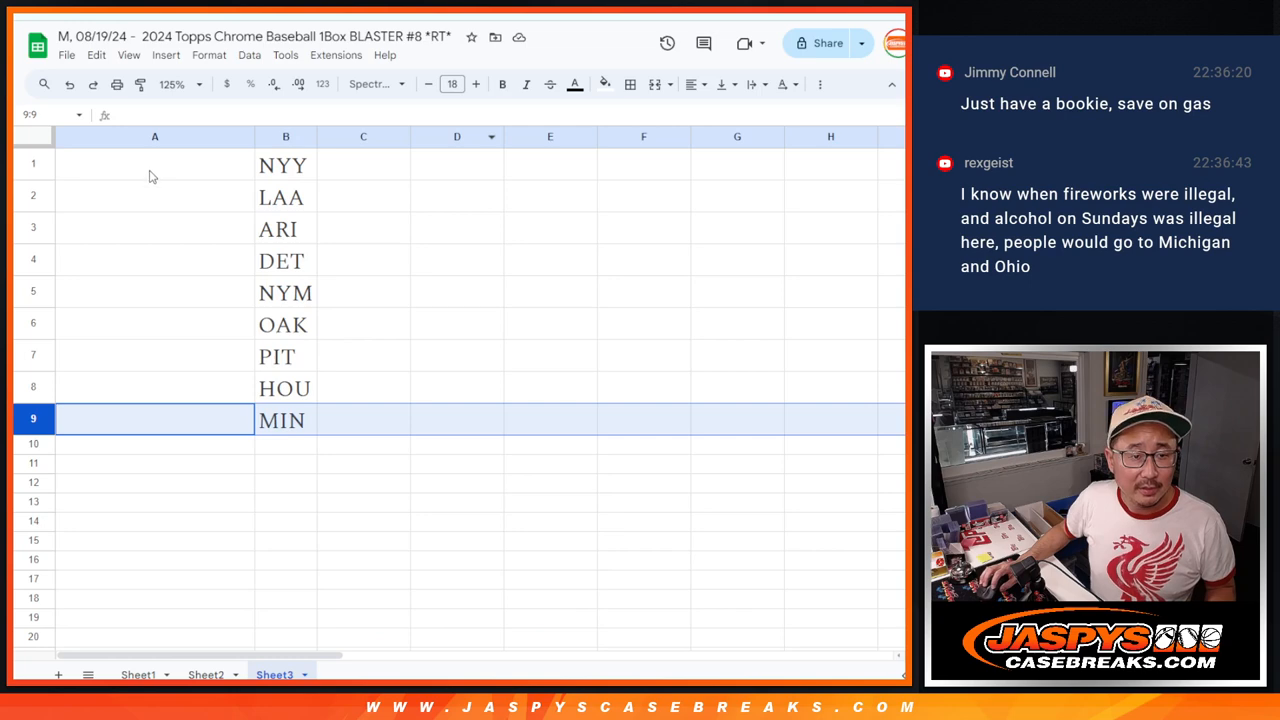
{"action": "left_click", "coordinate": [452, 84]}
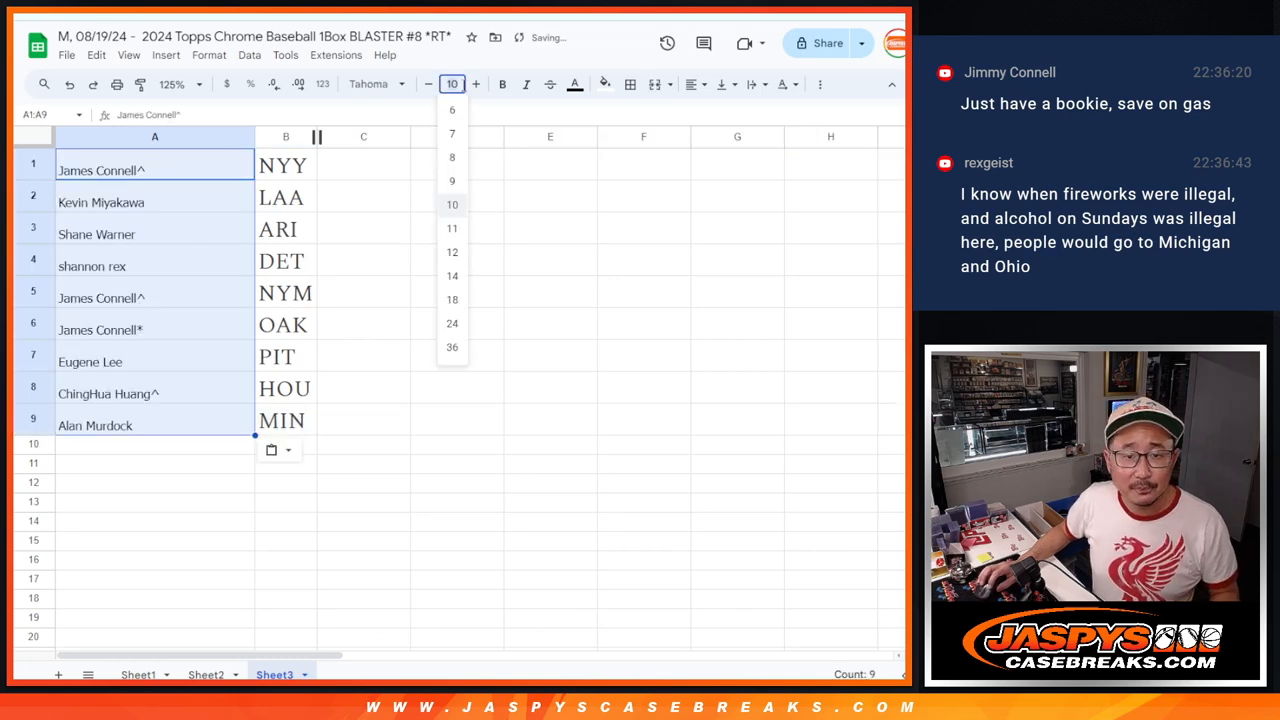
{"action": "left_click", "coordinate": [452, 299]}
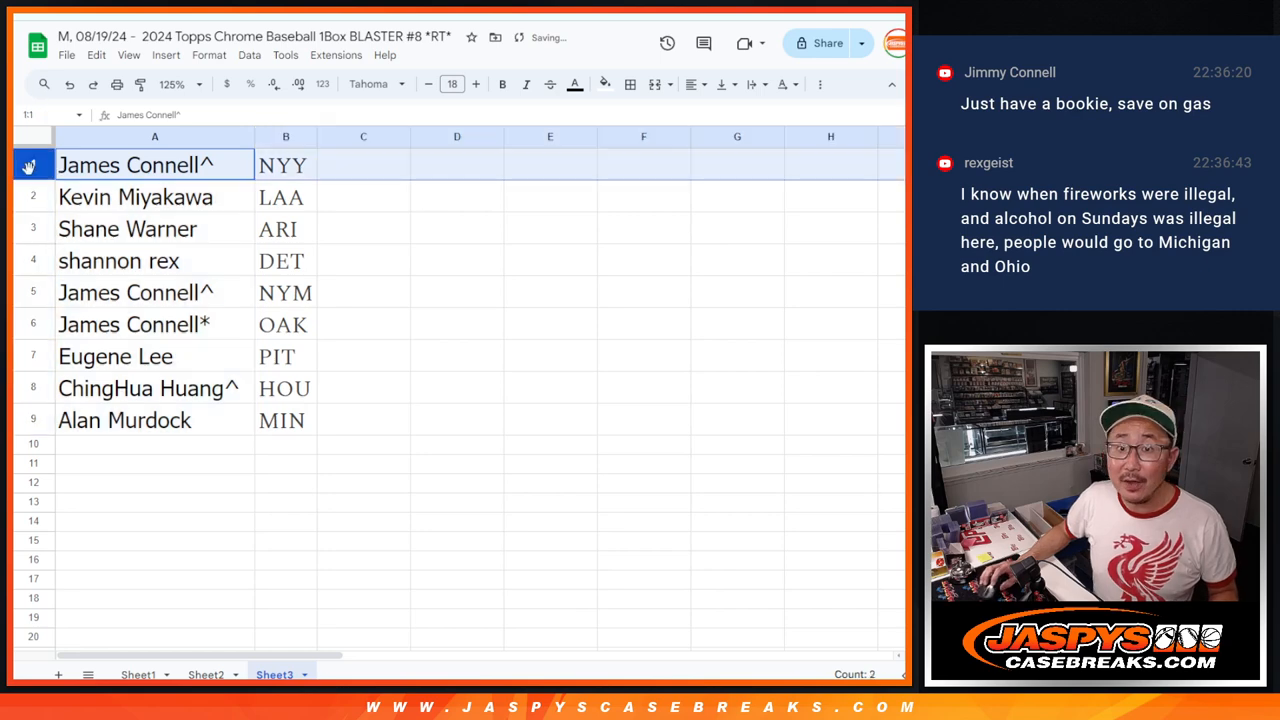
{"action": "left_click", "coordinate": [154, 197]}
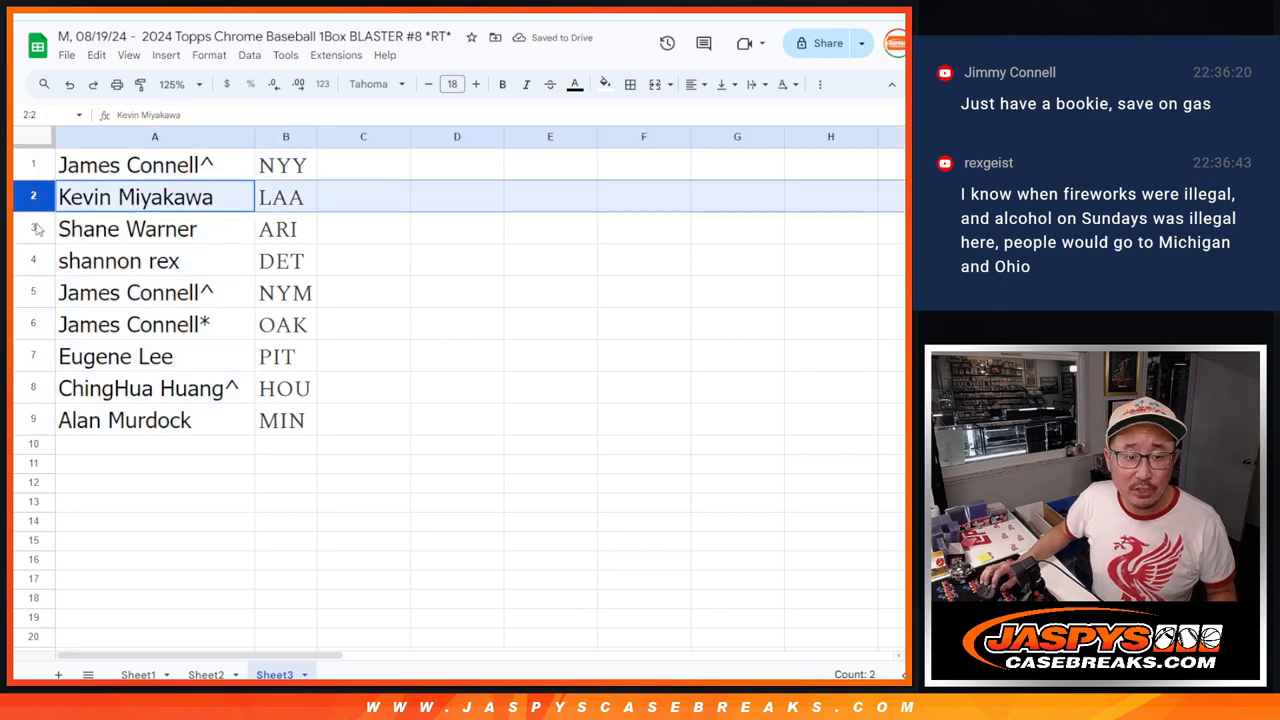
{"action": "left_click", "coordinate": [118, 261]}
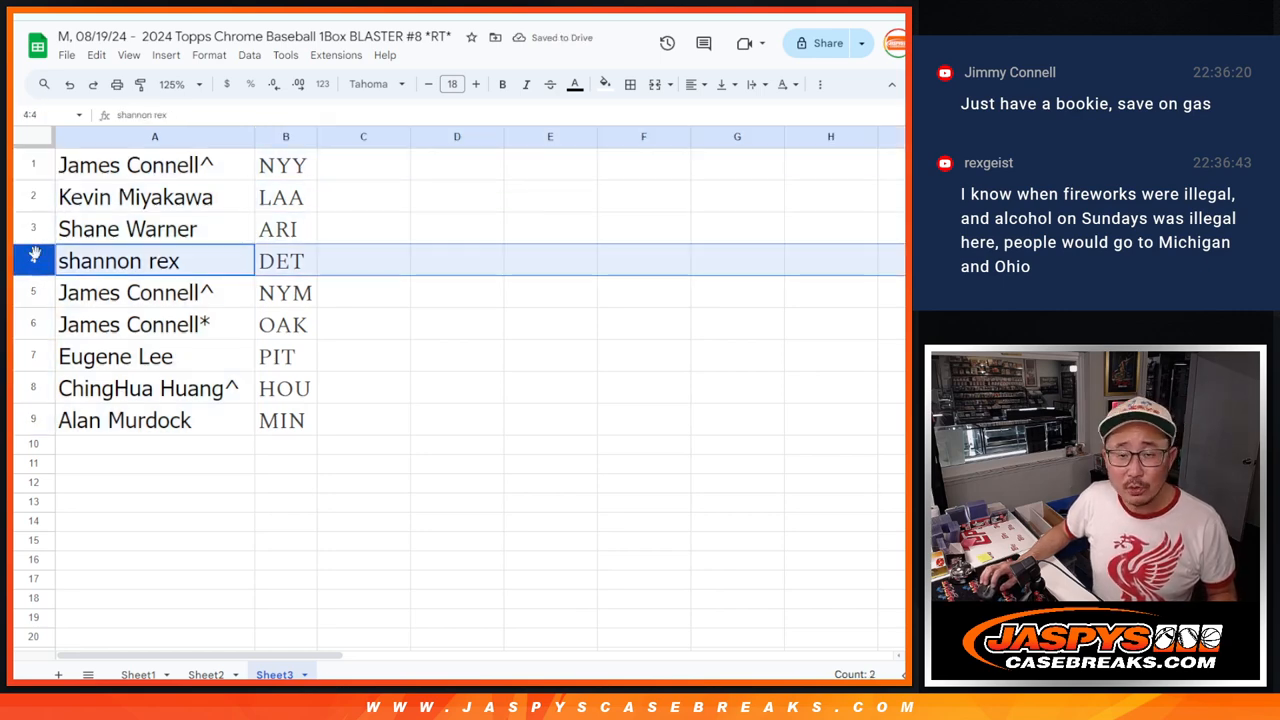
{"action": "left_click", "coordinate": [154, 292]}
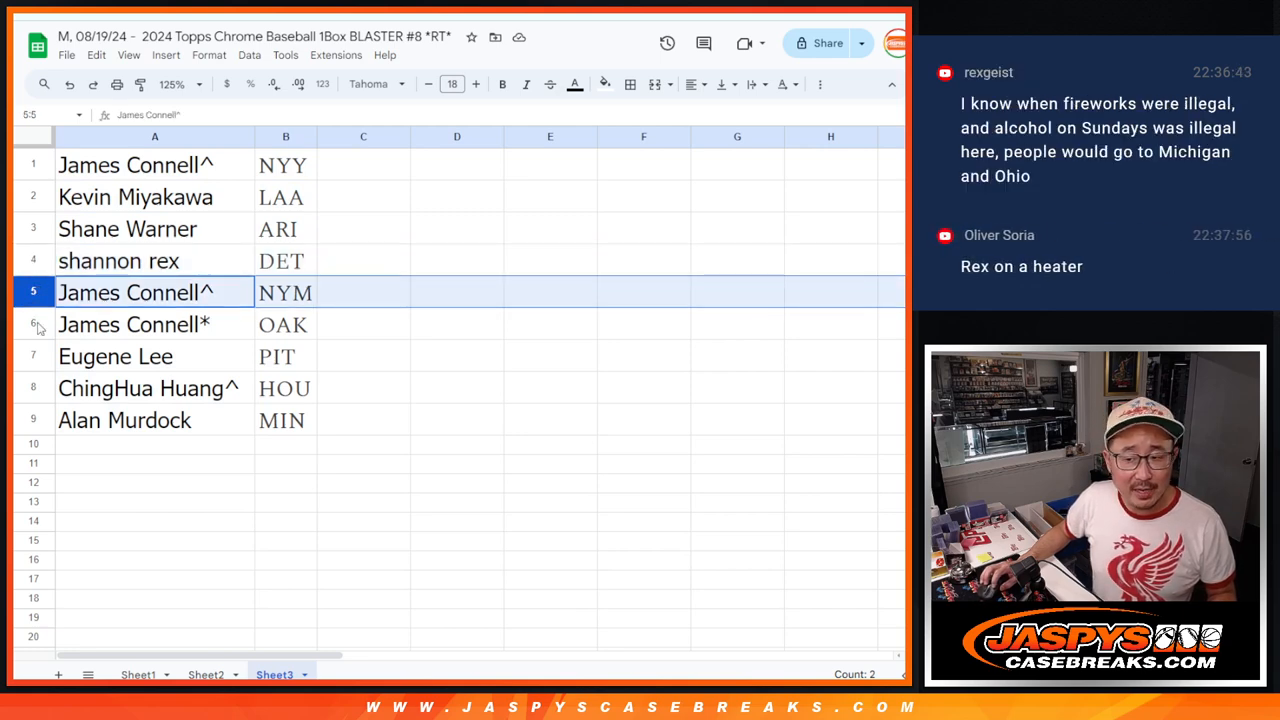
{"action": "left_click", "coordinate": [150, 388]}
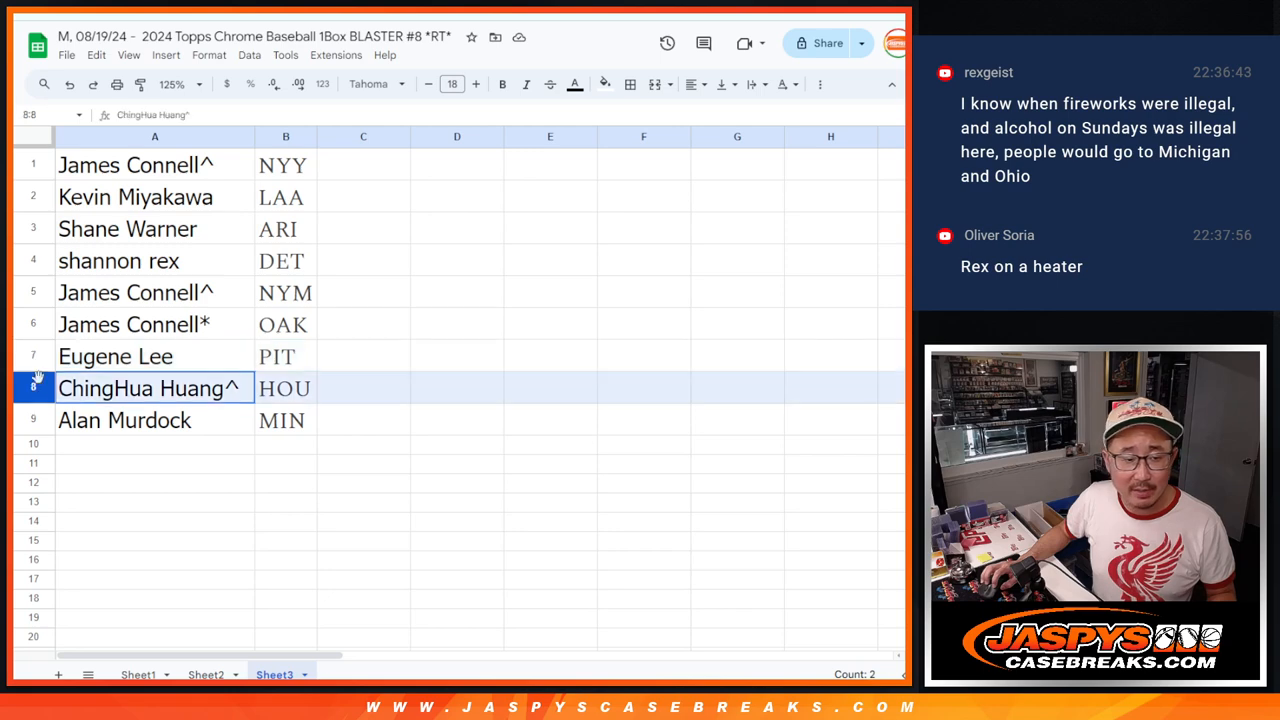
{"action": "left_click", "coordinate": [124, 420]}
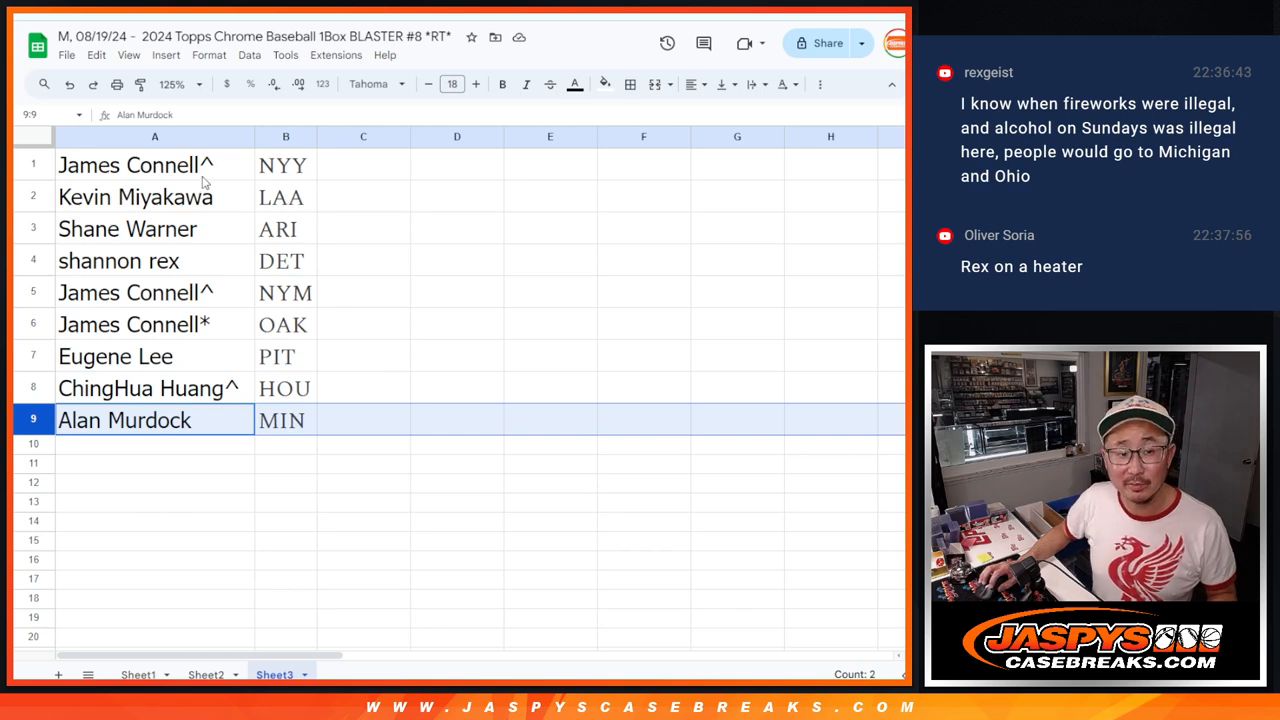
{"action": "left_click", "coordinate": [155, 164]}
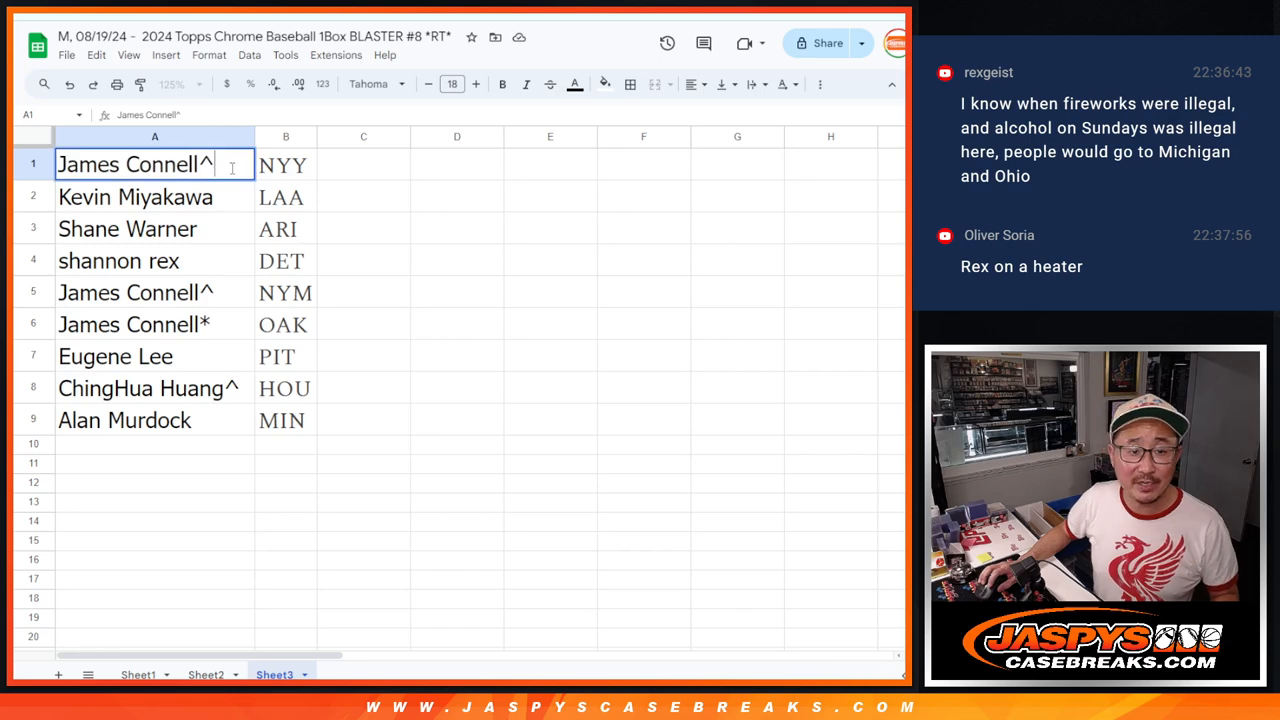
{"action": "type", "text": "/blaster"}
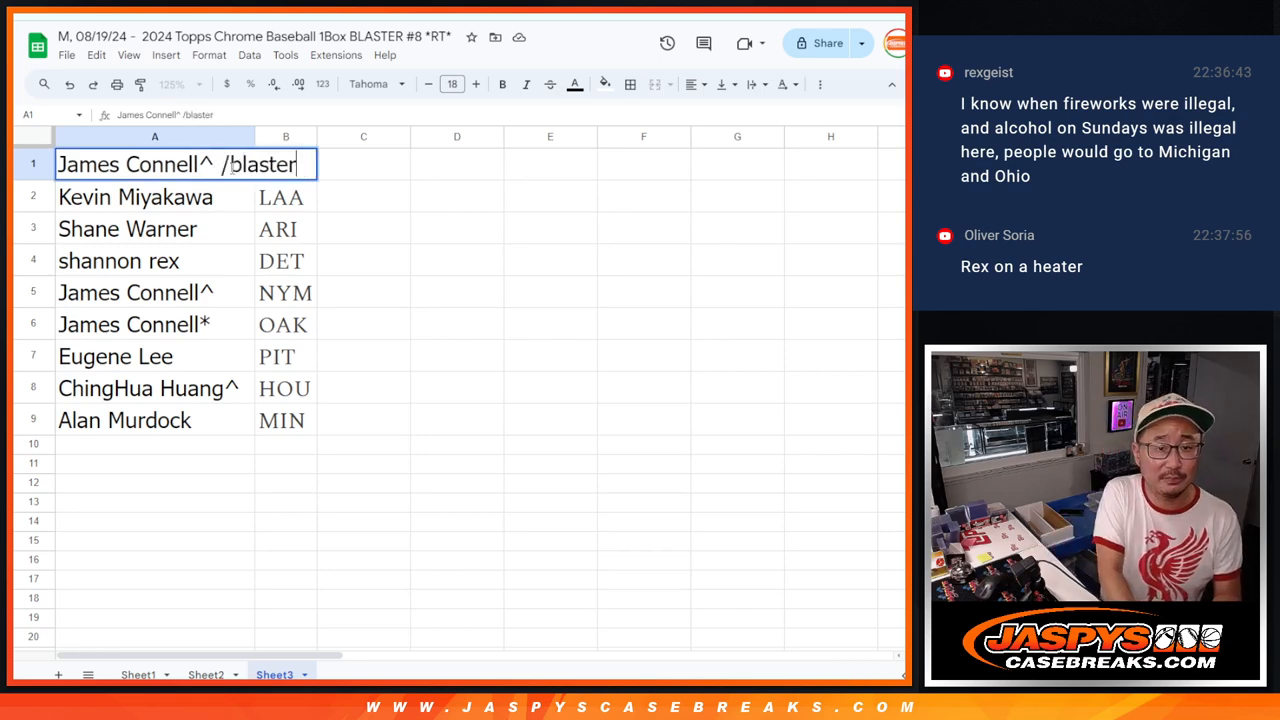
{"action": "key", "text": "Return"}
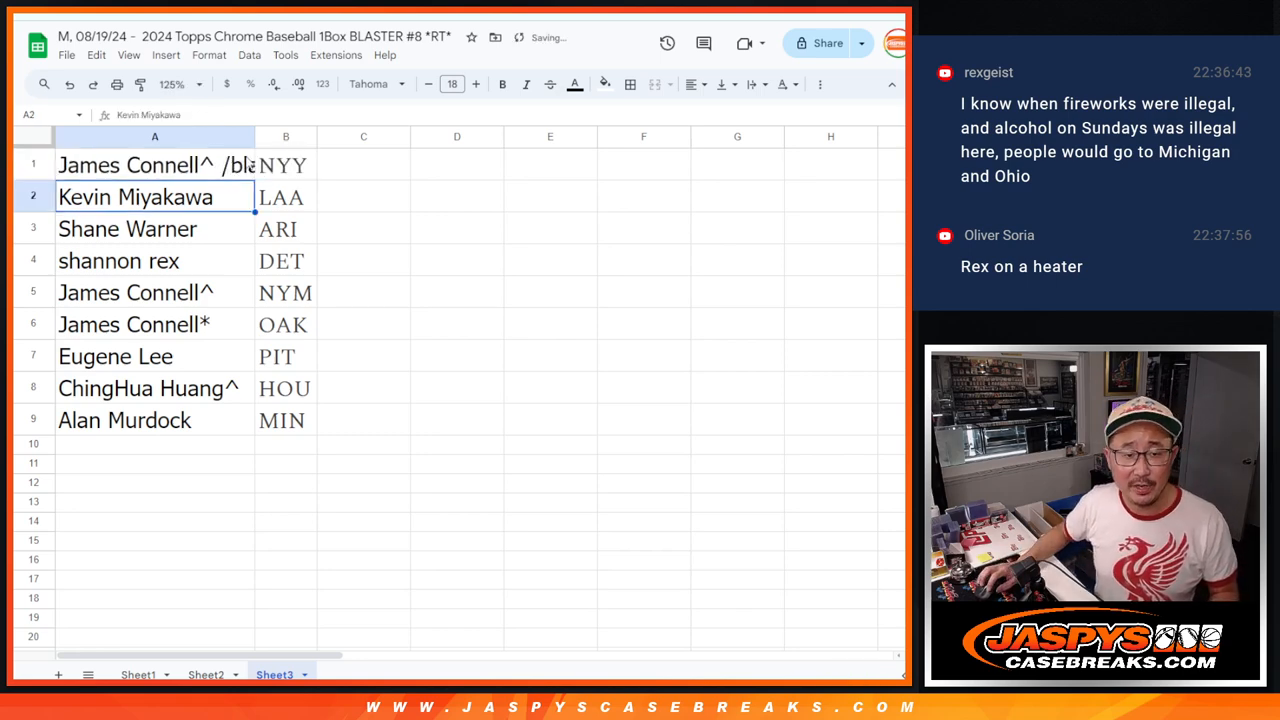
{"action": "left_click", "coordinate": [184, 165]}
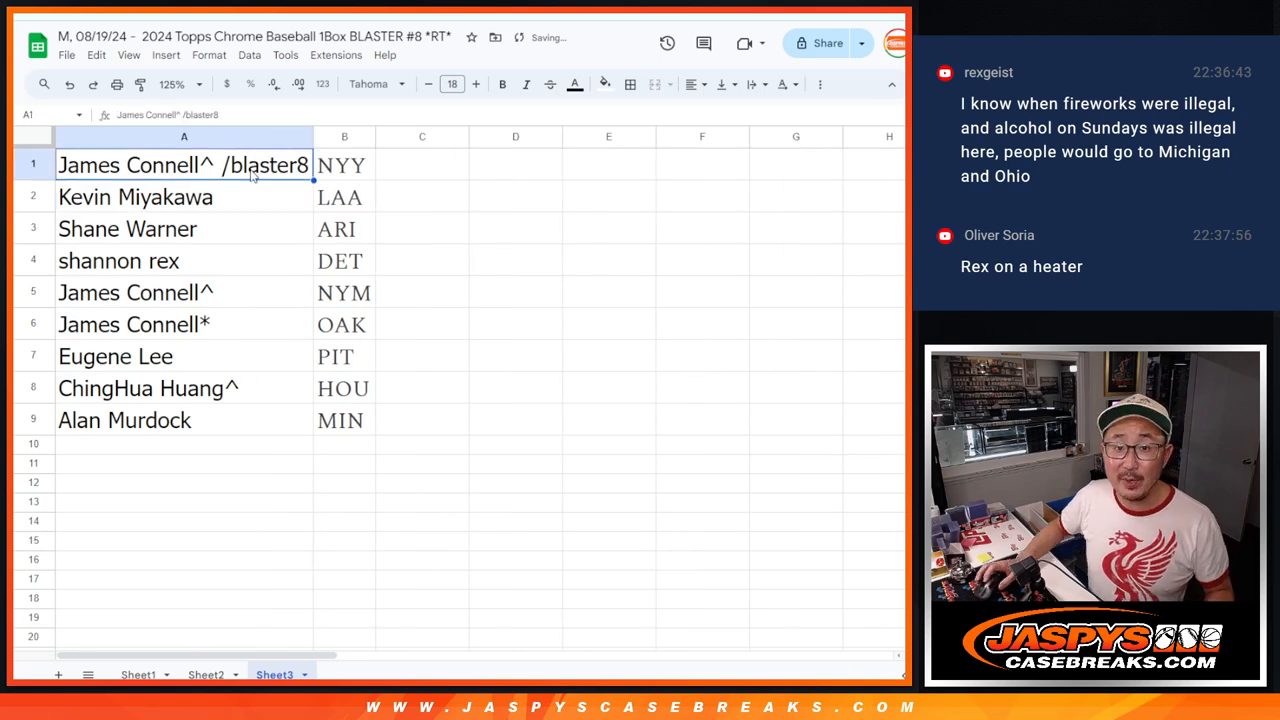